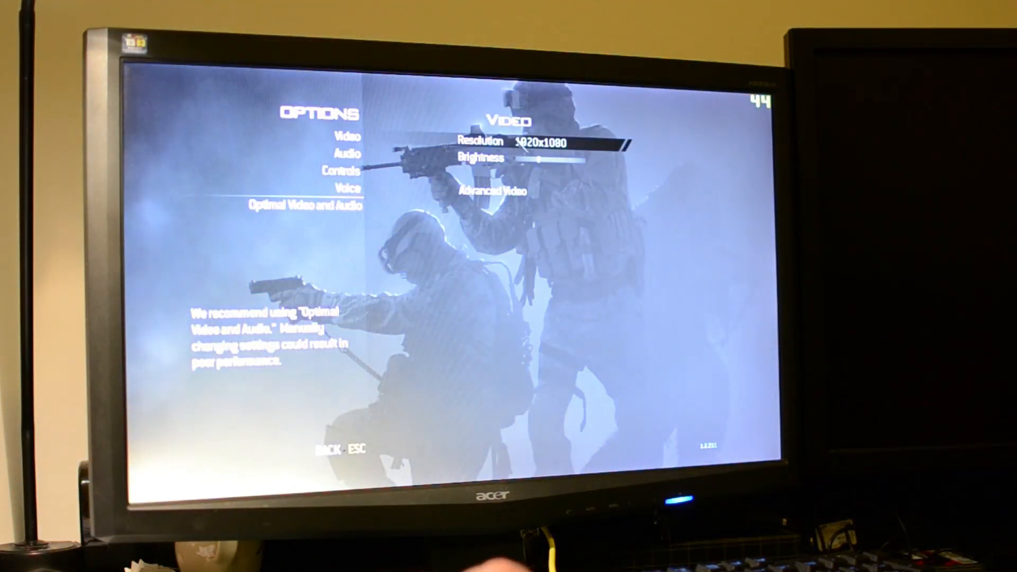
- Fire the Heavy's minigun in combat while the overlay logs 56 FPS average and 38 FPS lows
{"action": "left_click", "coordinate": [486, 192]}
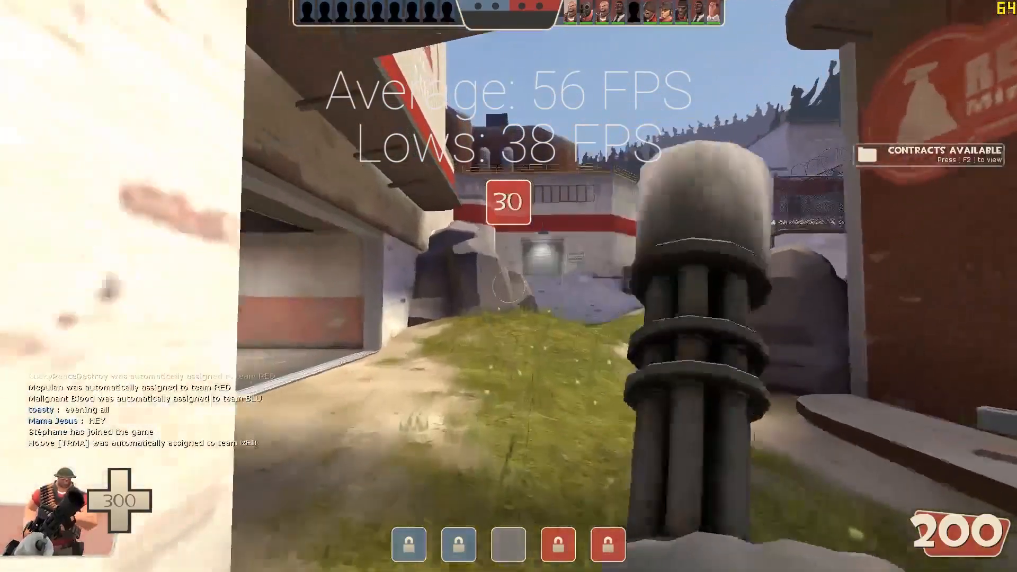
{"action": "mouse_move", "coordinate": [505, 298]}
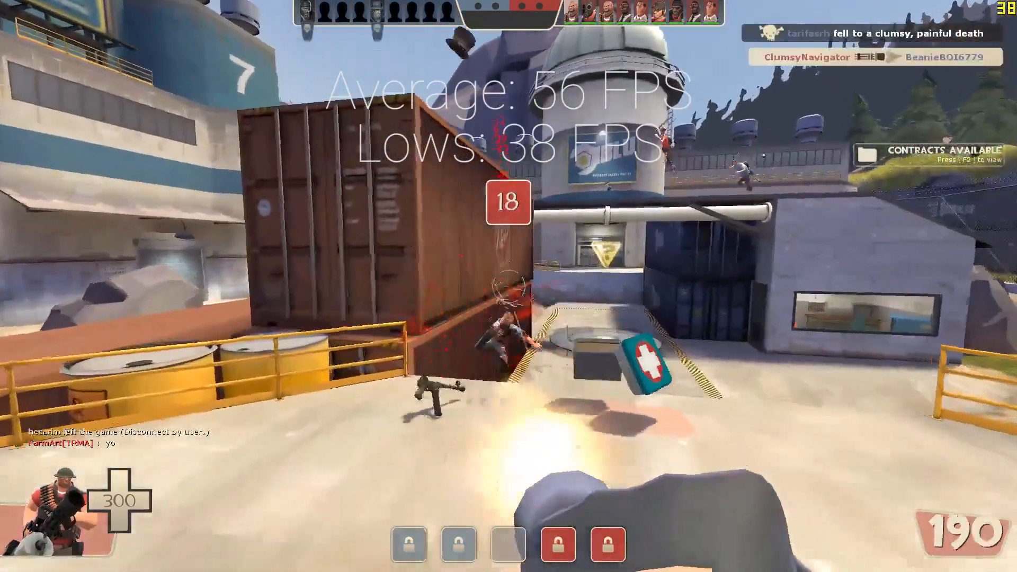
{"action": "left_click", "coordinate": [506, 289]}
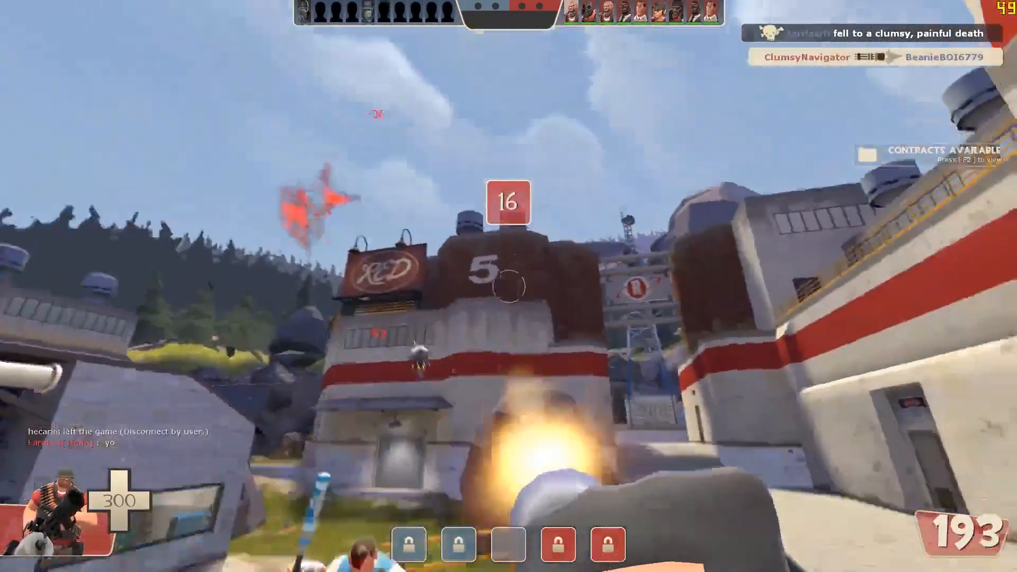